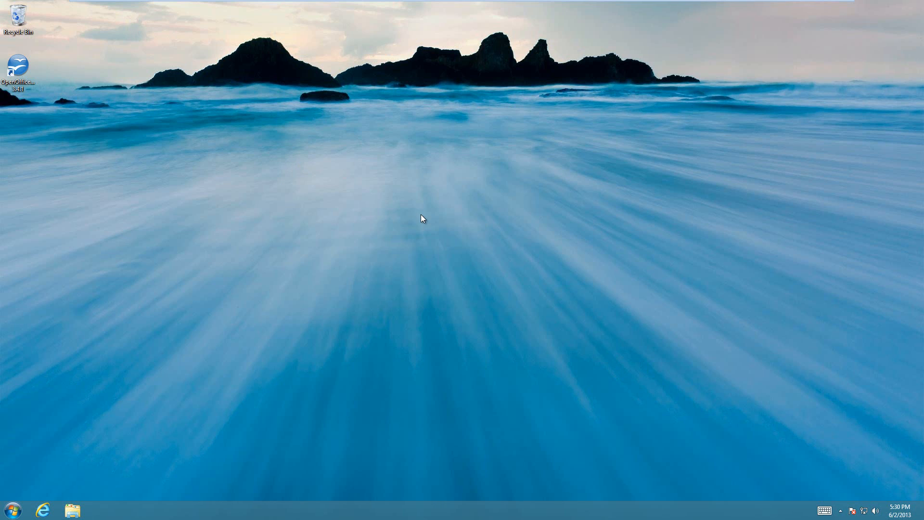
{"action": "mouse_move", "coordinate": [416, 241]}
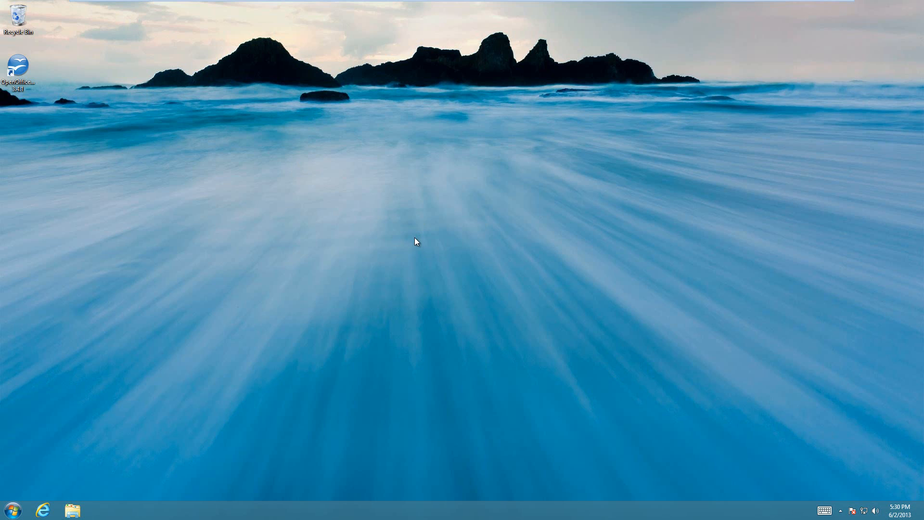
{"action": "mouse_move", "coordinate": [343, 262]}
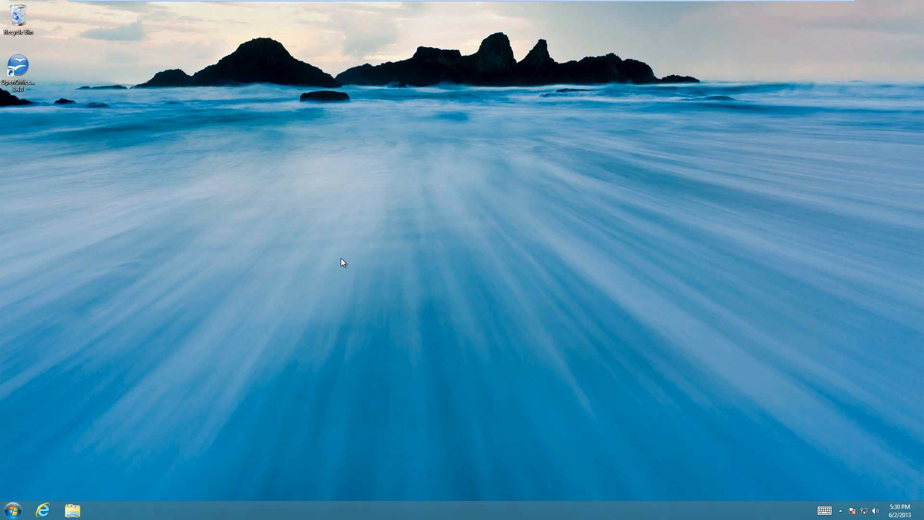
{"action": "mouse_move", "coordinate": [244, 323]}
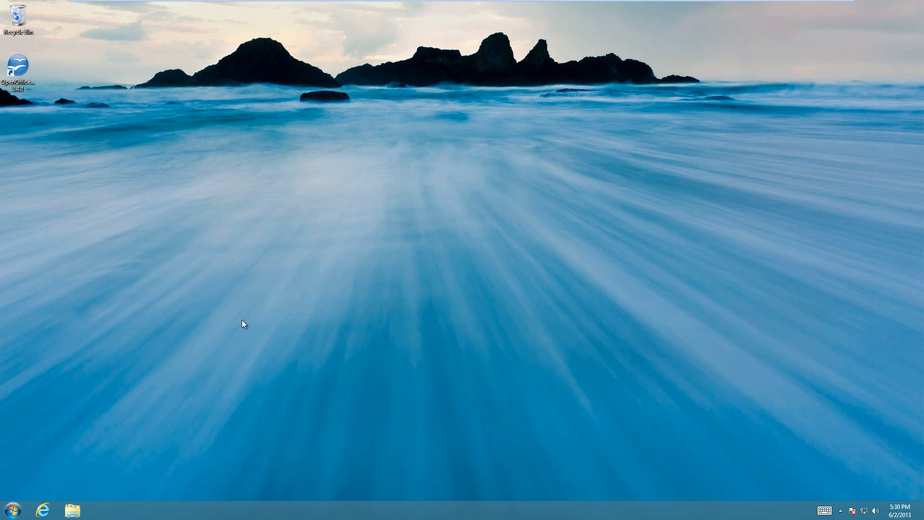
{"action": "mouse_move", "coordinate": [172, 395]}
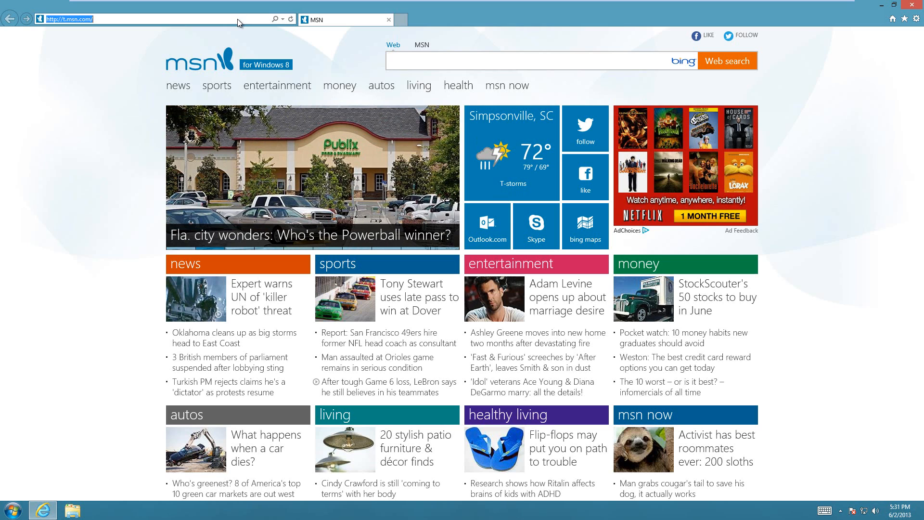
Step: Go to ninite.com and tick Java under Runtimes as the app to install
{"action": "type", "text": "ninite.com"}
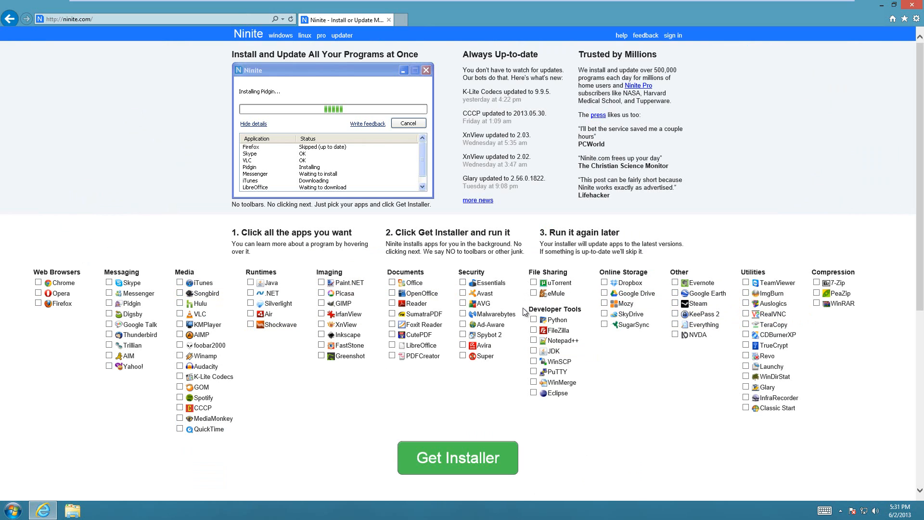
{"action": "left_click", "coordinate": [269, 282]}
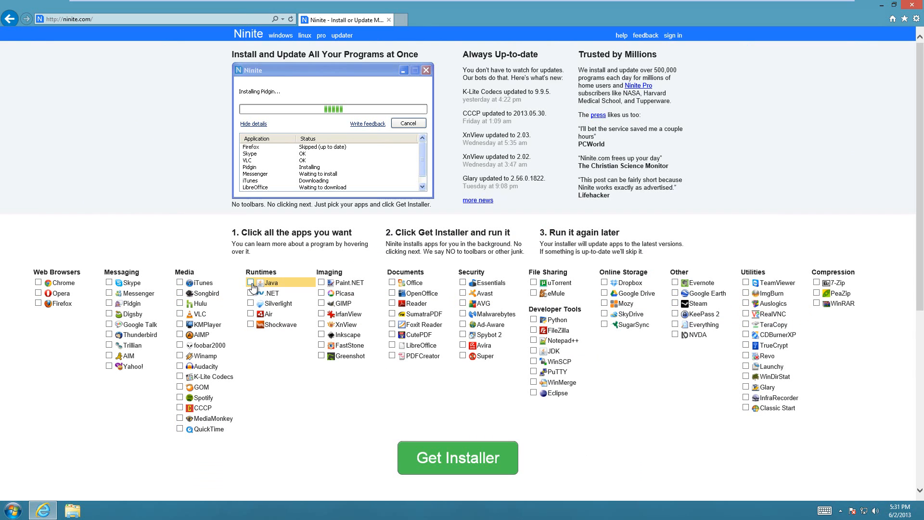
{"action": "left_click", "coordinate": [252, 282]}
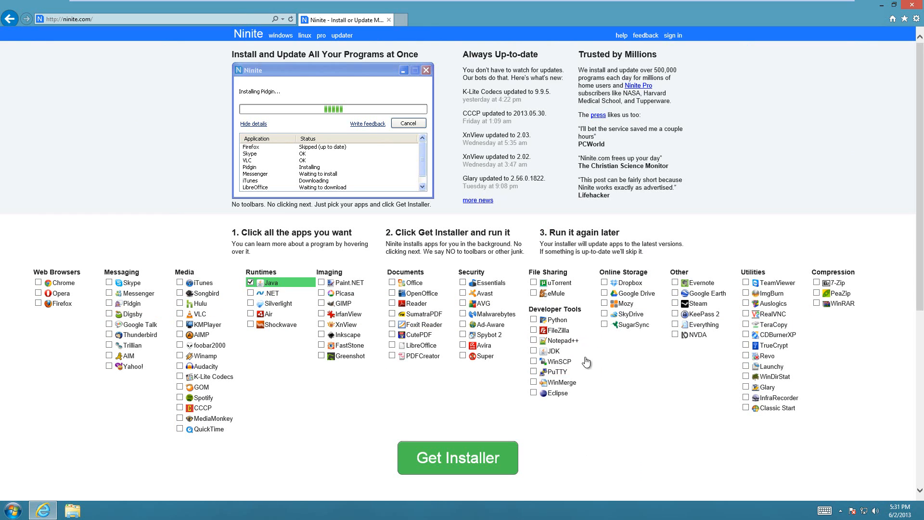
{"action": "mouse_move", "coordinate": [328, 457]}
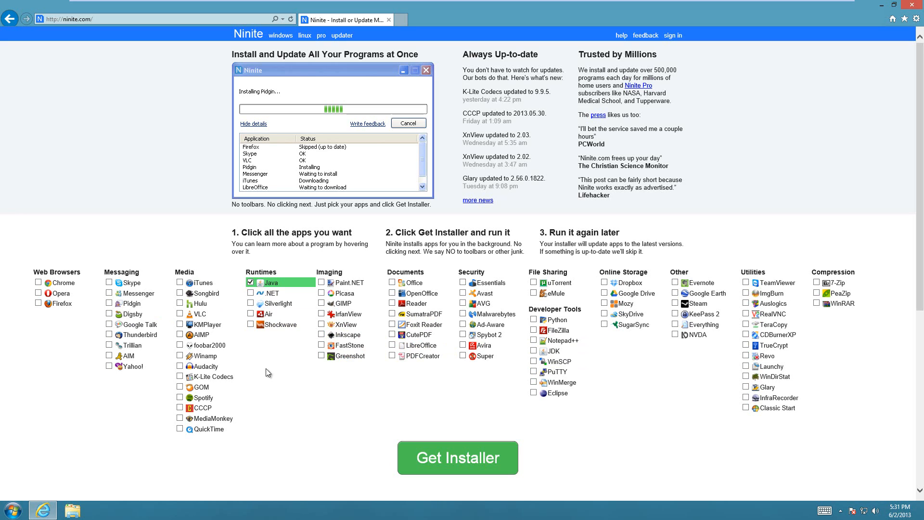
{"action": "mouse_move", "coordinate": [267, 367]}
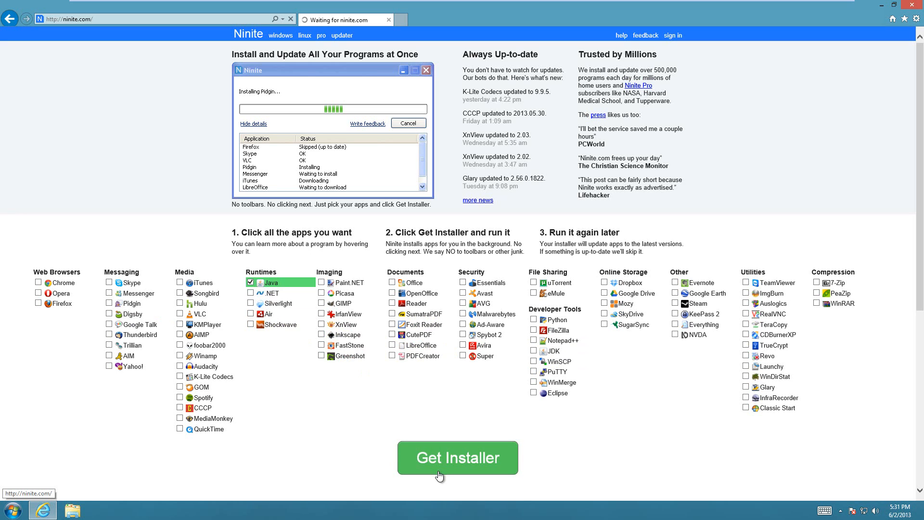
Step: Download the custom Ninite Java installer via Get Installer
{"action": "left_click", "coordinate": [457, 458]}
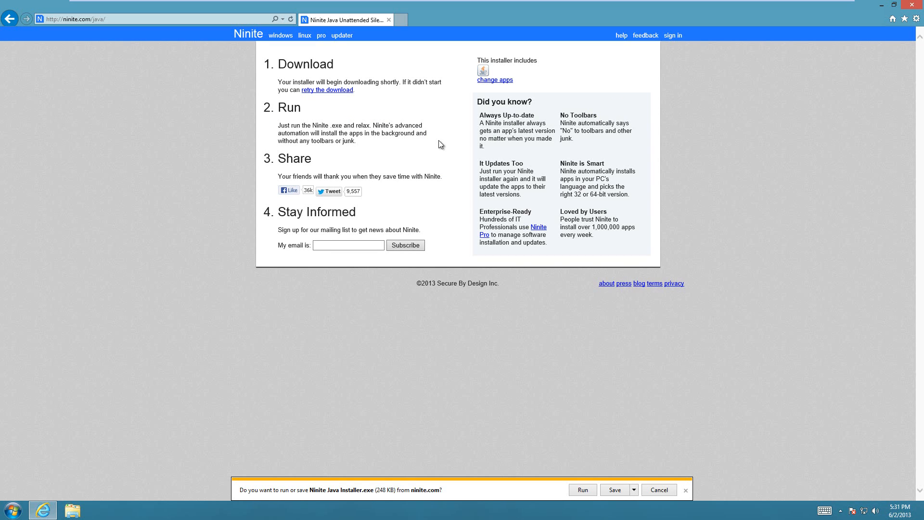
{"action": "mouse_move", "coordinate": [583, 490]}
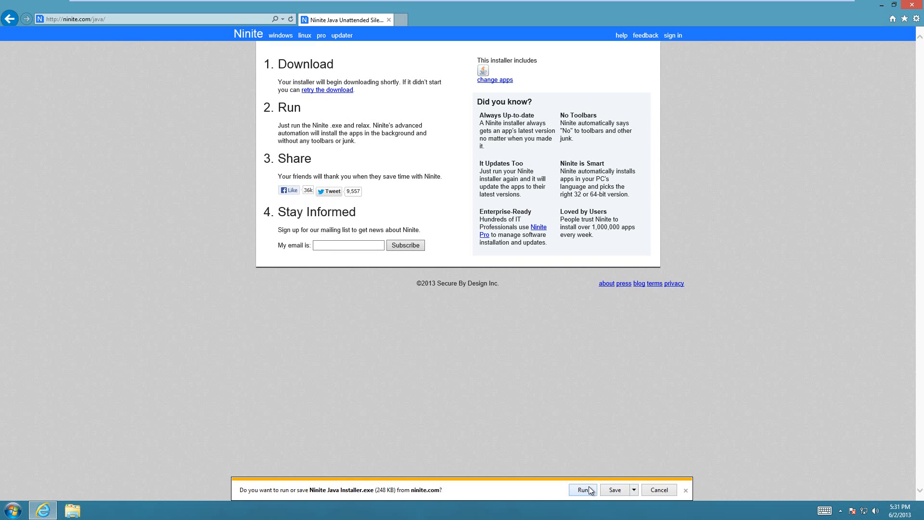
{"action": "mouse_move", "coordinate": [611, 477]}
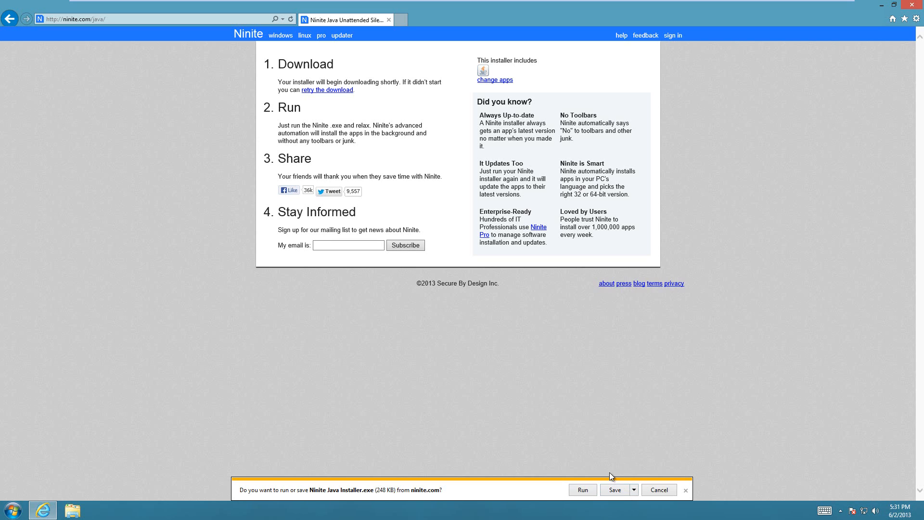
{"action": "mouse_move", "coordinate": [603, 473]}
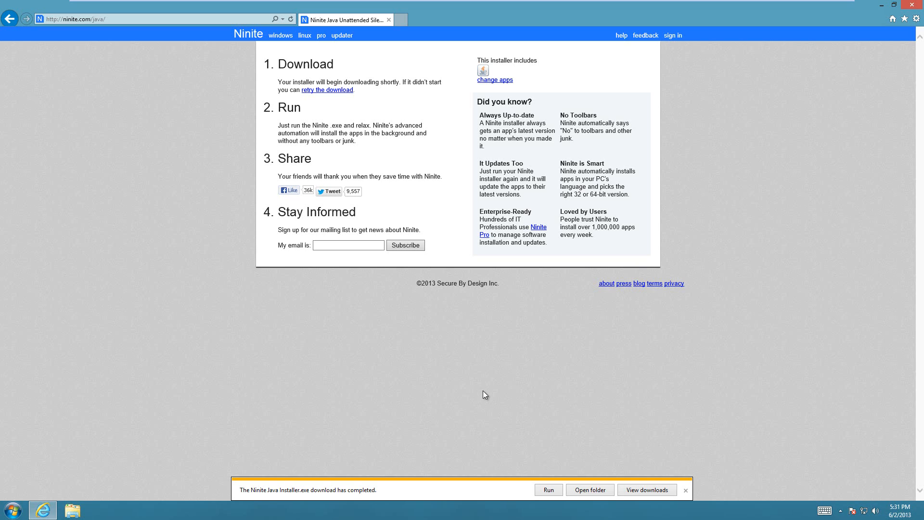
{"action": "mouse_move", "coordinate": [564, 459]}
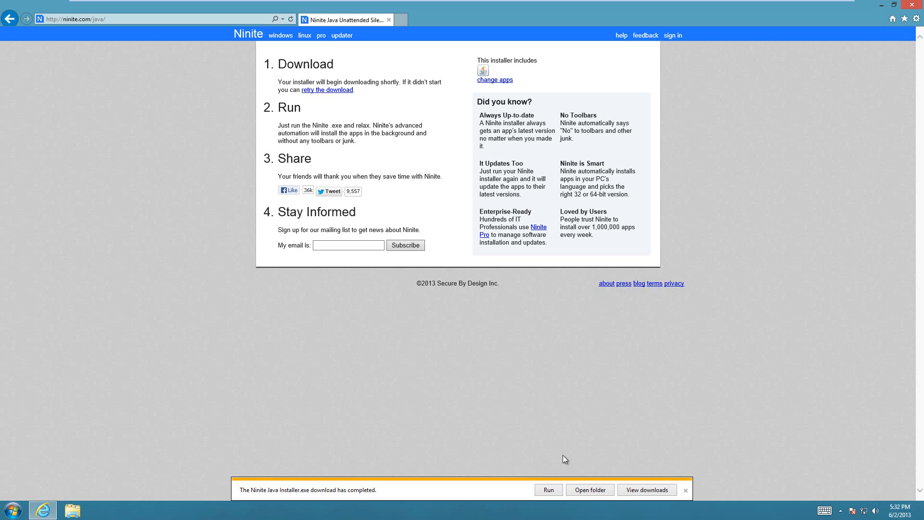
Step: Show the finished download in the Downloads folder and launch Ninite Java Installer.exe
{"action": "left_click", "coordinate": [589, 490]}
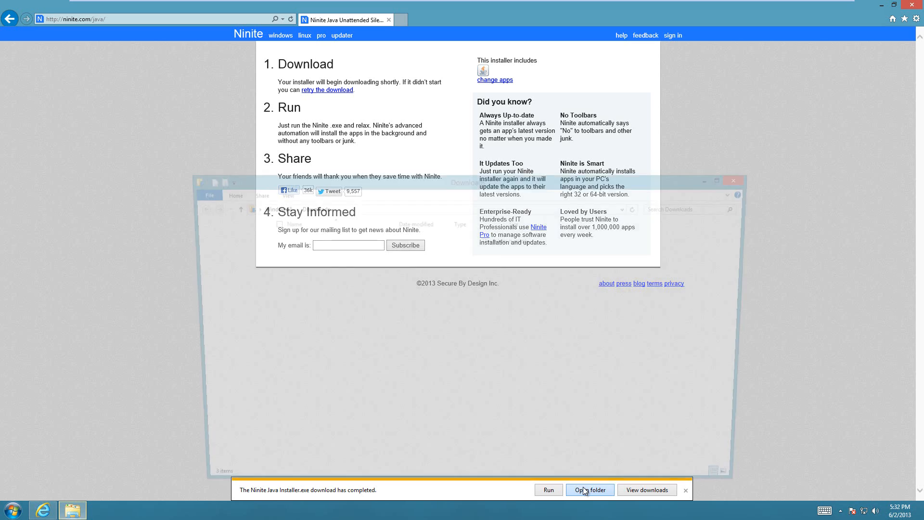
{"action": "left_click", "coordinate": [589, 489]}
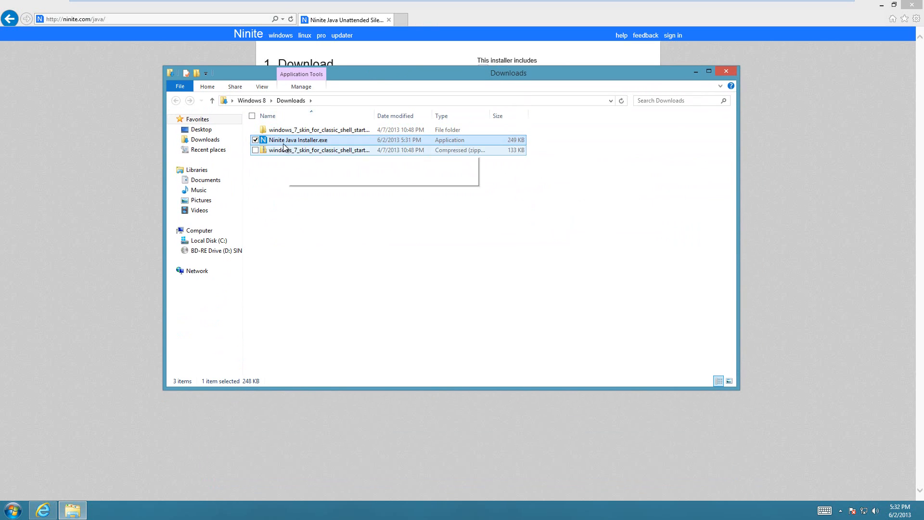
{"action": "mouse_move", "coordinate": [296, 140]}
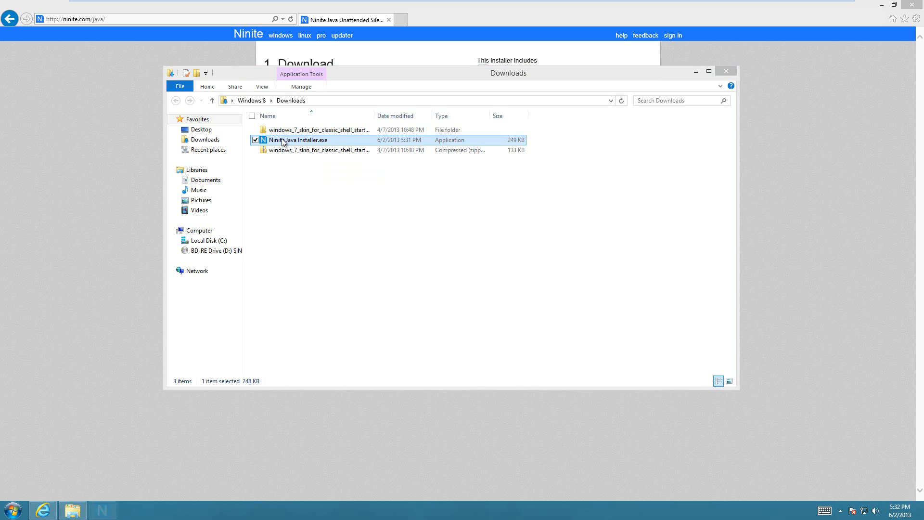
{"action": "double_click", "coordinate": [297, 140]}
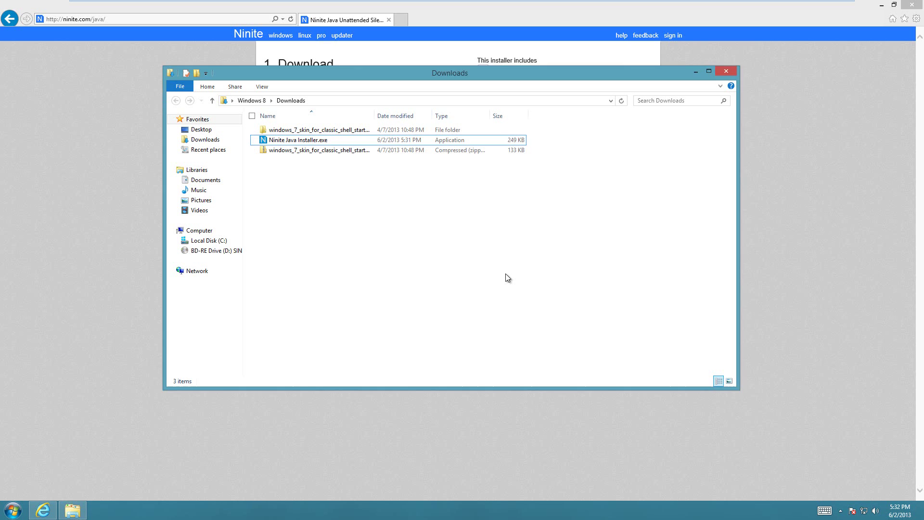
Step: Start the Ninite installer, view its details, cancel the Java download and close the window
{"action": "double_click", "coordinate": [299, 140]}
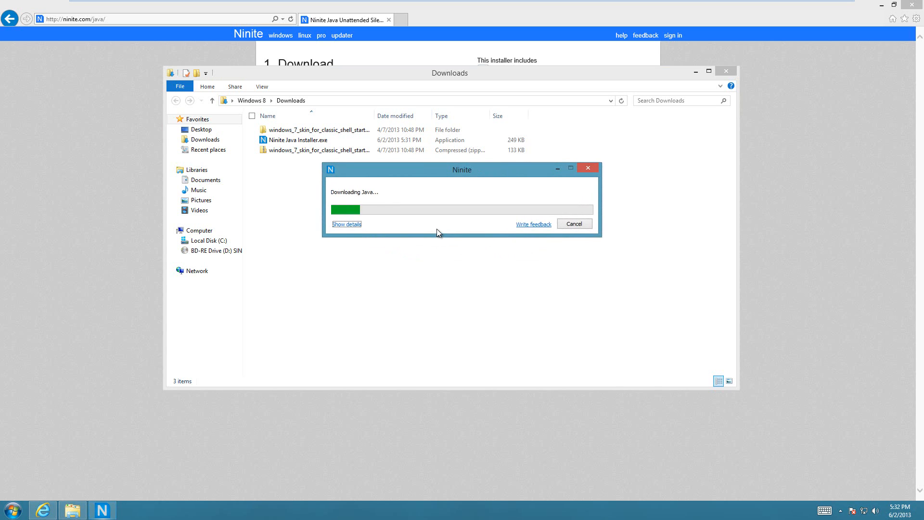
{"action": "left_click", "coordinate": [346, 224]}
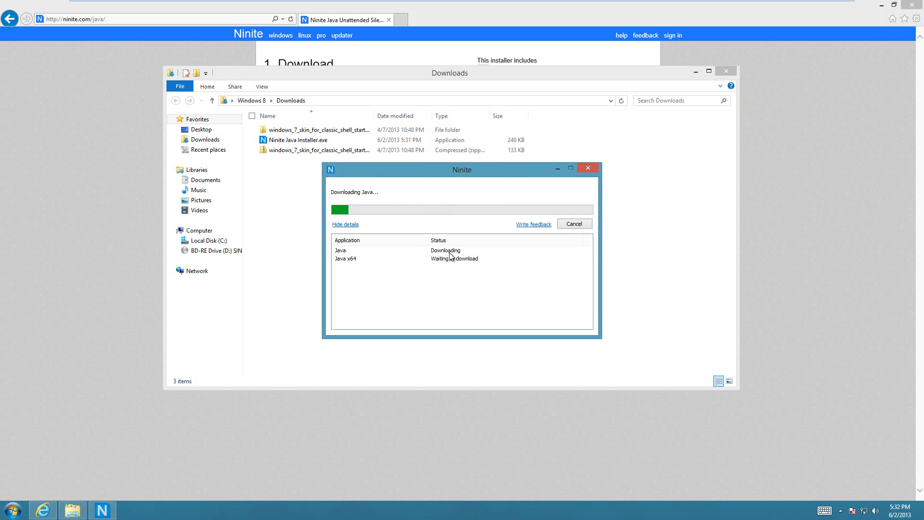
{"action": "mouse_move", "coordinate": [431, 258]}
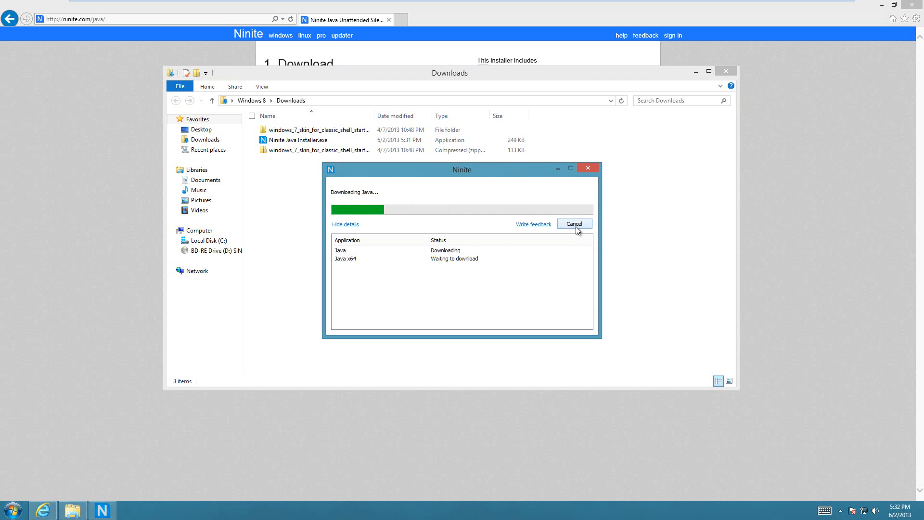
{"action": "left_click", "coordinate": [573, 223]}
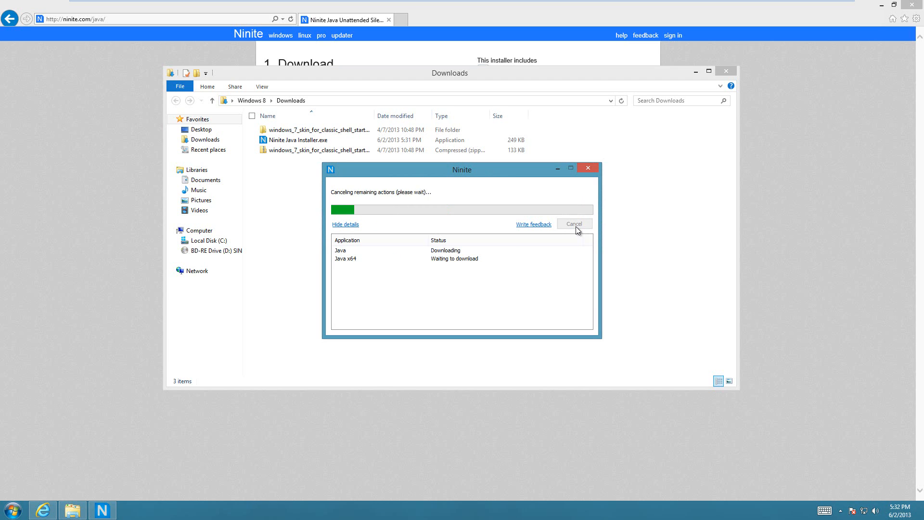
{"action": "left_click", "coordinate": [573, 224]}
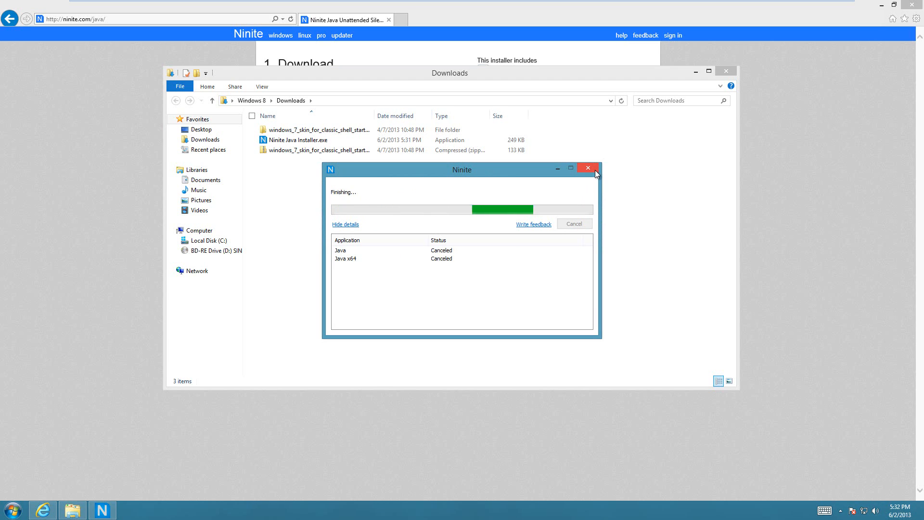
{"action": "left_click", "coordinate": [587, 169]}
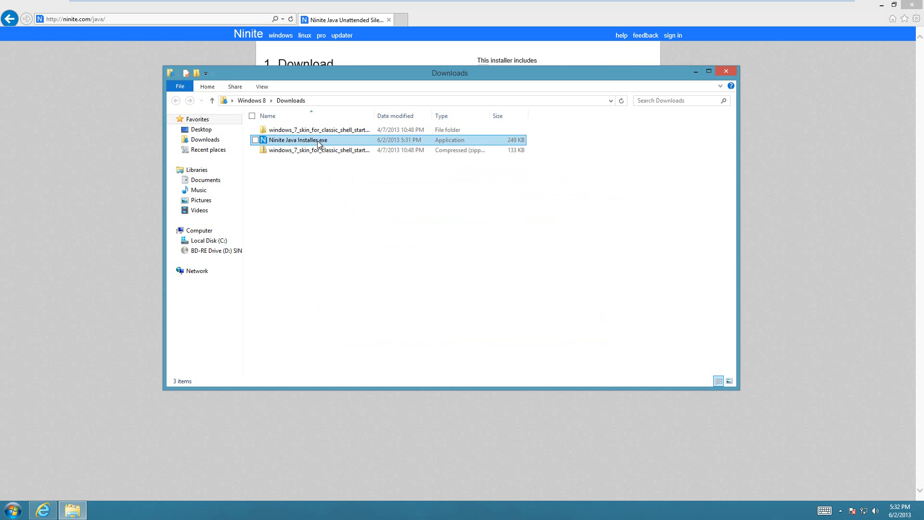
{"action": "mouse_move", "coordinate": [301, 139]}
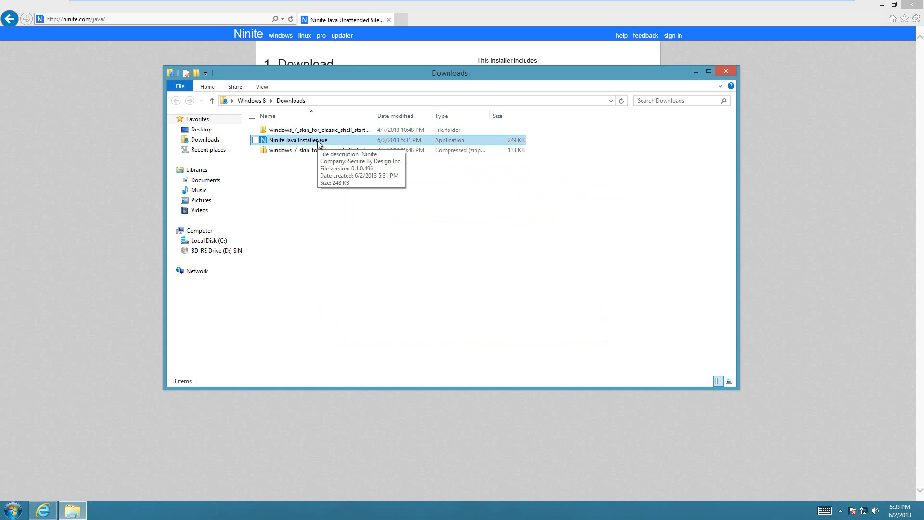
{"action": "mouse_move", "coordinate": [319, 130]}
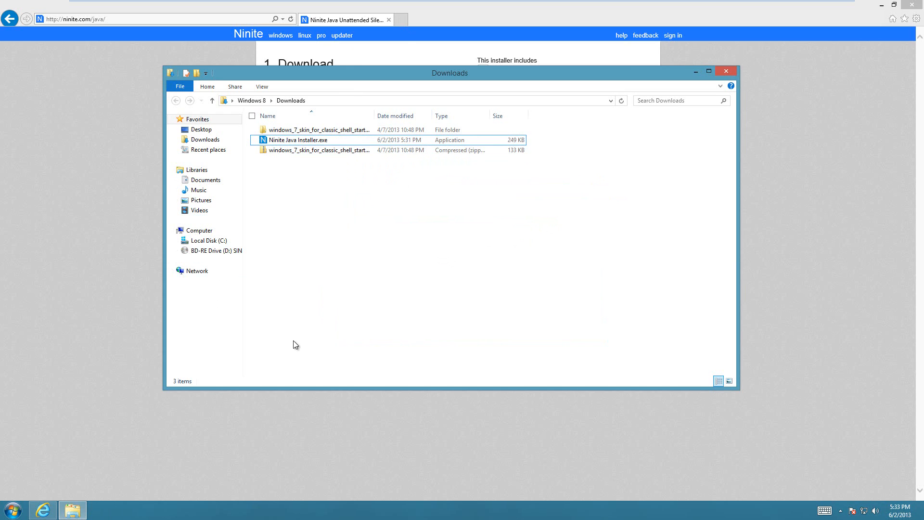
{"action": "mouse_move", "coordinate": [11, 508]}
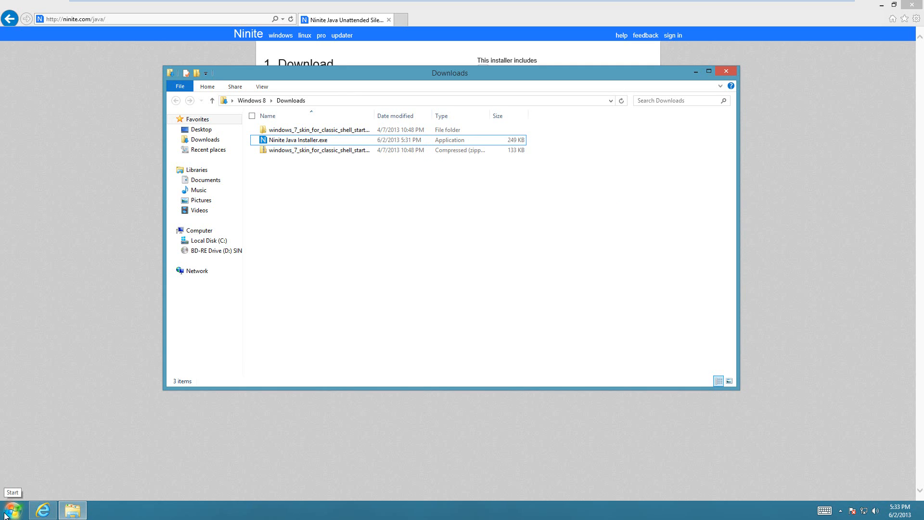
{"action": "mouse_move", "coordinate": [298, 140]}
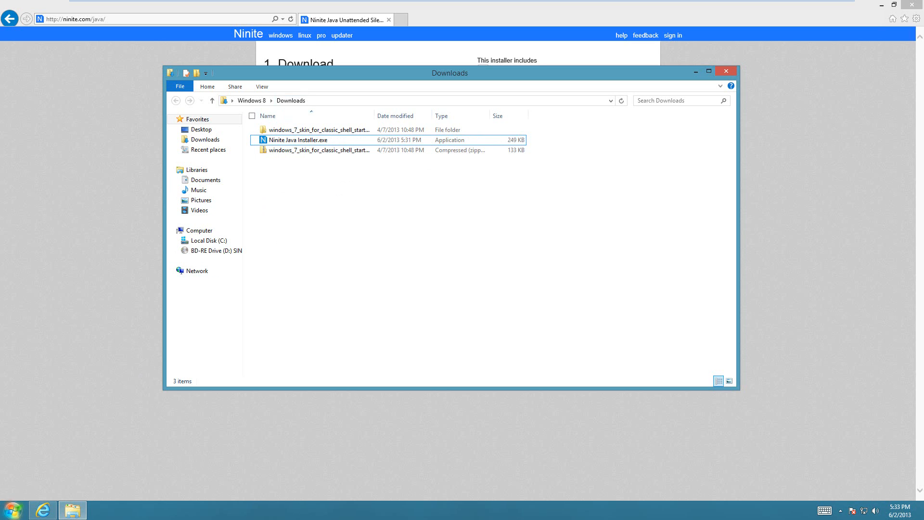
Step: Bring up the Start menu to reach the Startup folder
{"action": "left_click", "coordinate": [10, 510]}
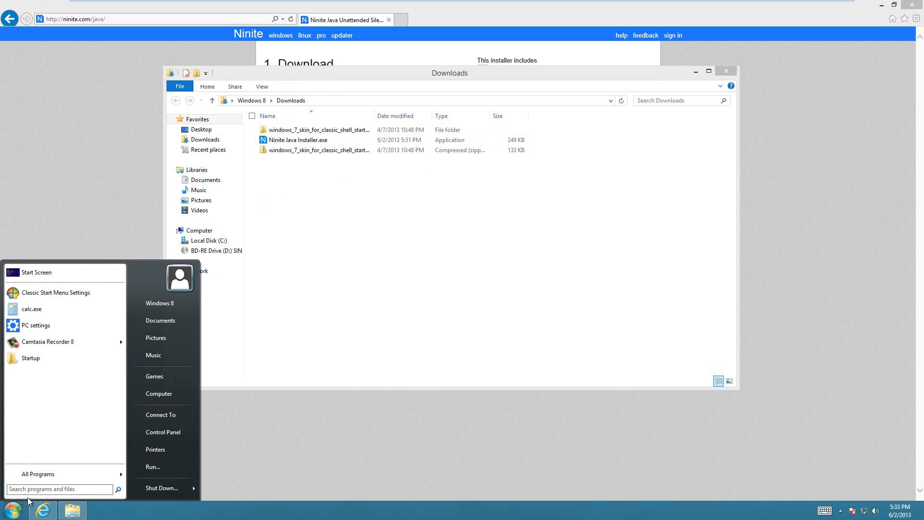
{"action": "mouse_move", "coordinate": [81, 414]}
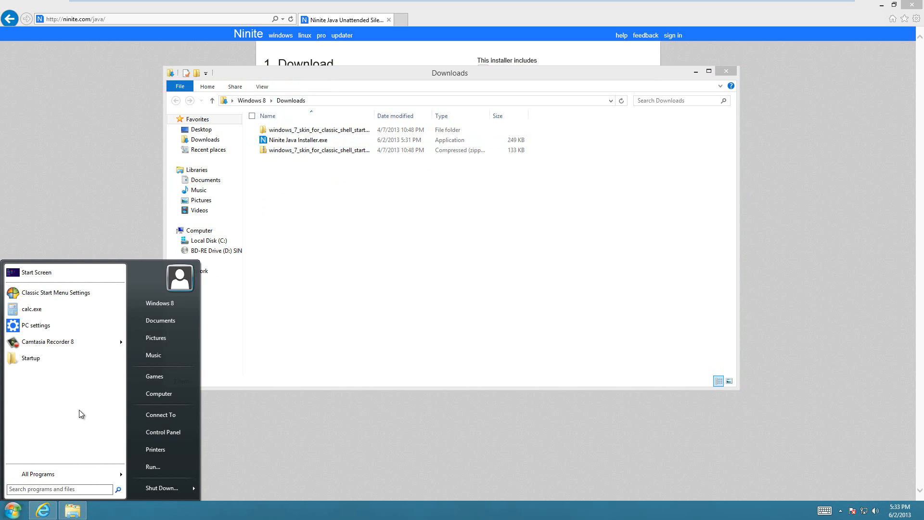
{"action": "mouse_move", "coordinate": [34, 366]}
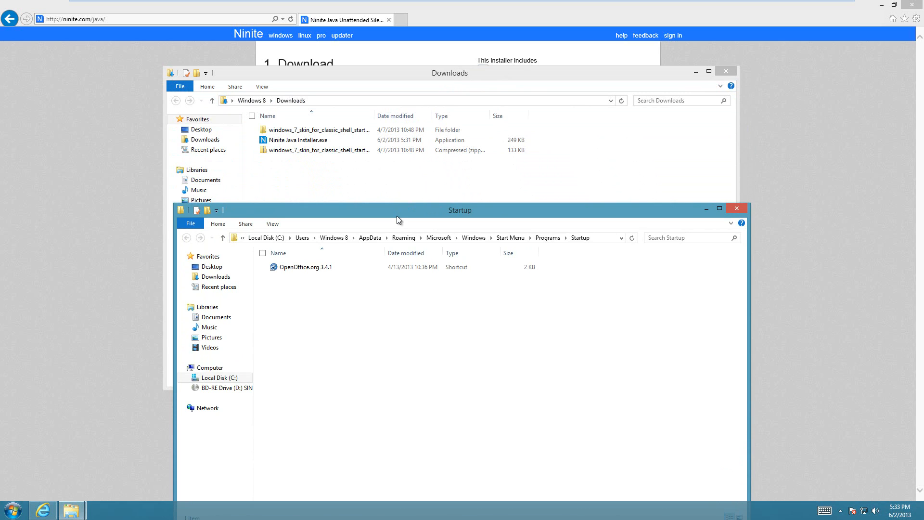
{"action": "mouse_move", "coordinate": [139, 378]}
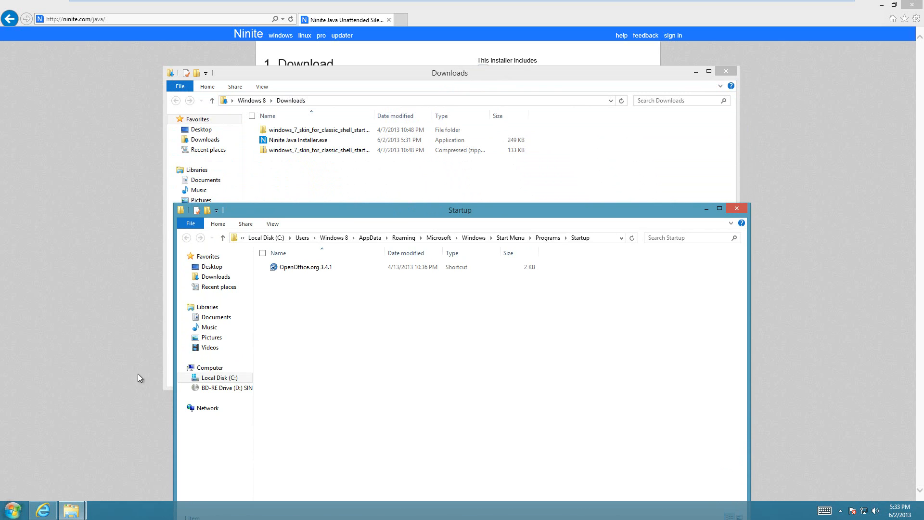
Step: Browse from Computer into Local Disk (C:) > Users > Windows 8 user folder
{"action": "left_click", "coordinate": [11, 509]}
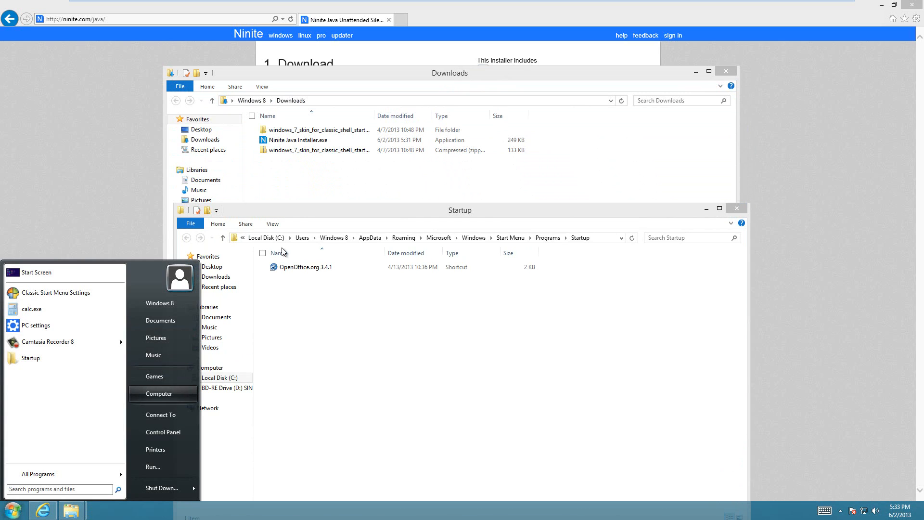
{"action": "left_click", "coordinate": [158, 394]}
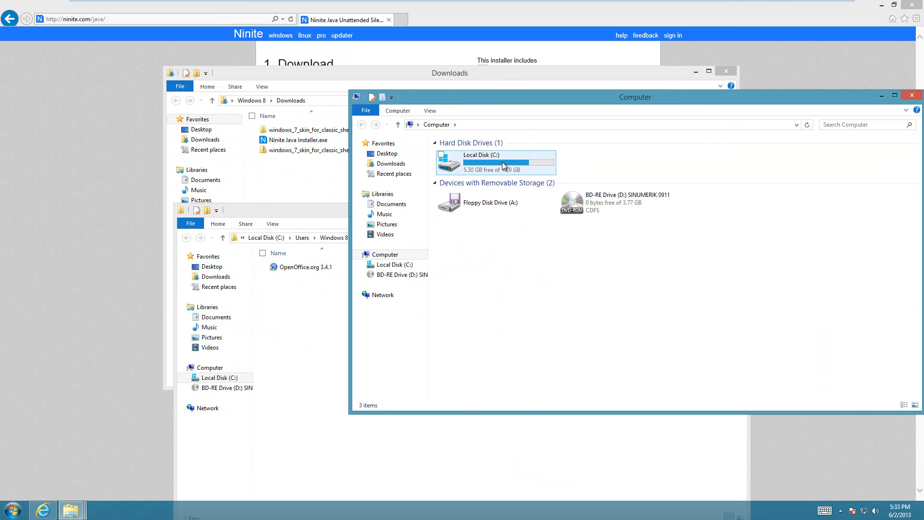
{"action": "double_click", "coordinate": [481, 162]}
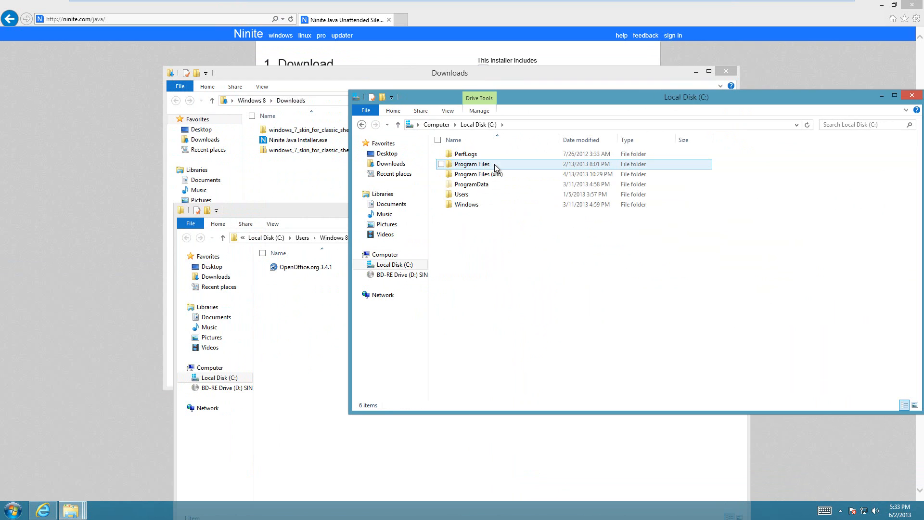
{"action": "left_click", "coordinate": [461, 195]}
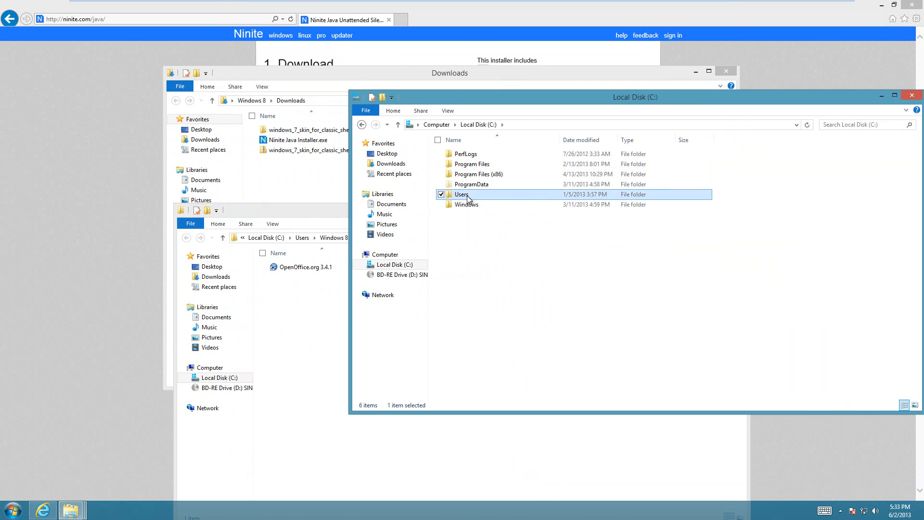
{"action": "double_click", "coordinate": [461, 194]}
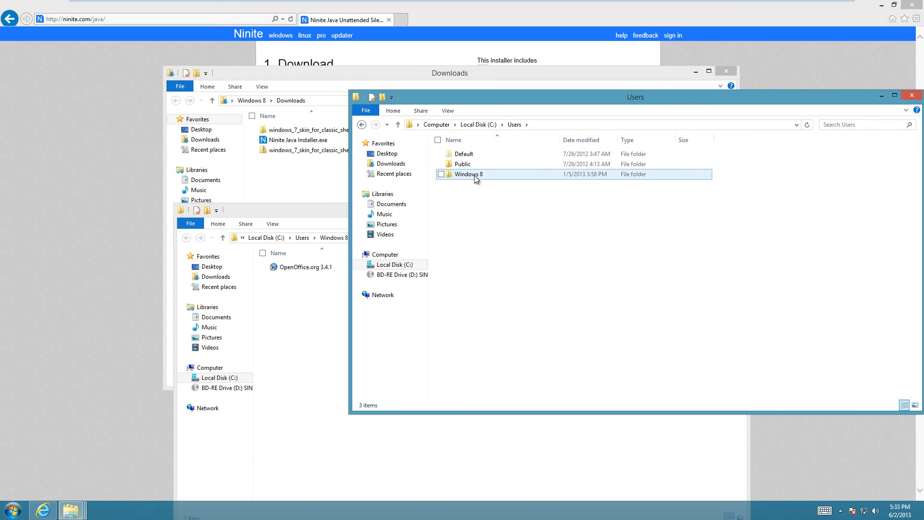
{"action": "double_click", "coordinate": [469, 174]}
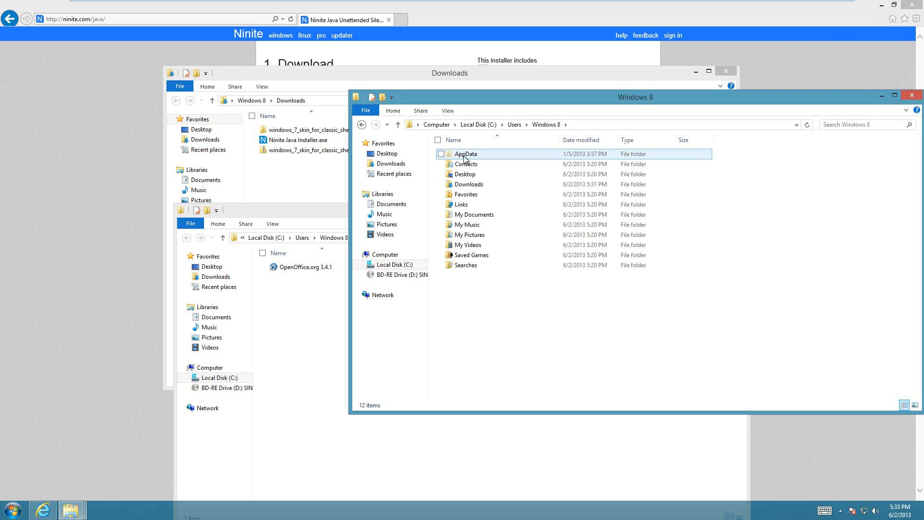
{"action": "mouse_move", "coordinate": [450, 157]}
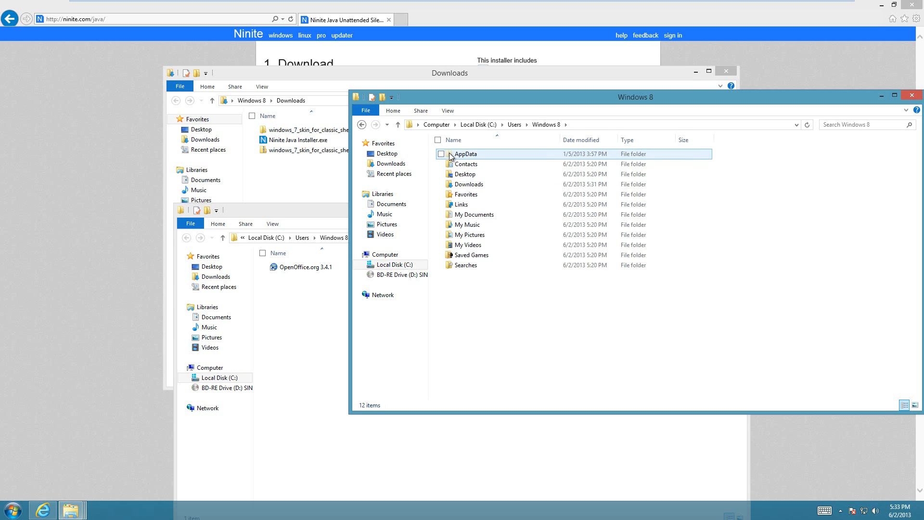
{"action": "mouse_move", "coordinate": [458, 132]}
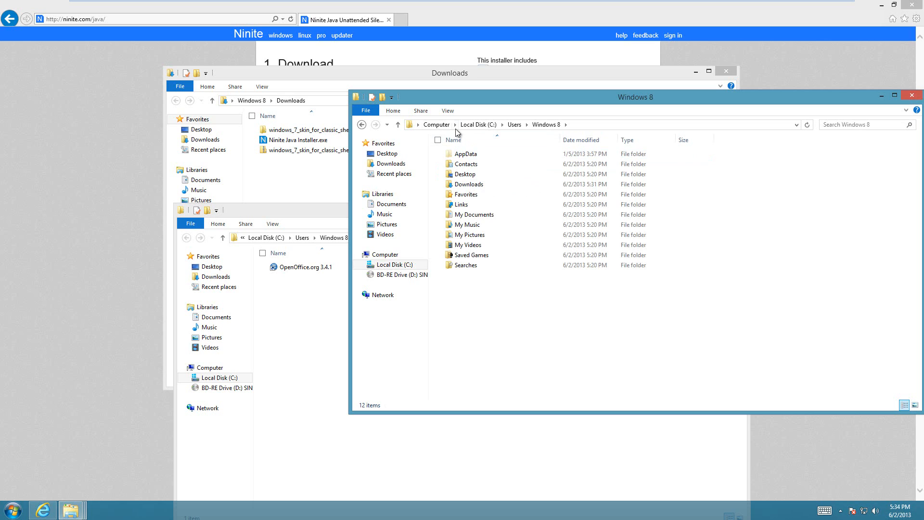
{"action": "mouse_move", "coordinate": [448, 110]}
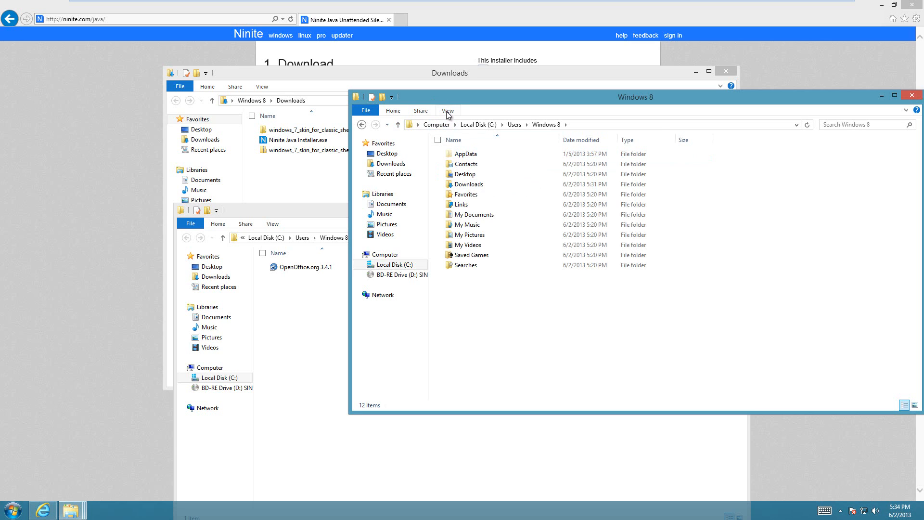
{"action": "left_click", "coordinate": [448, 111]}
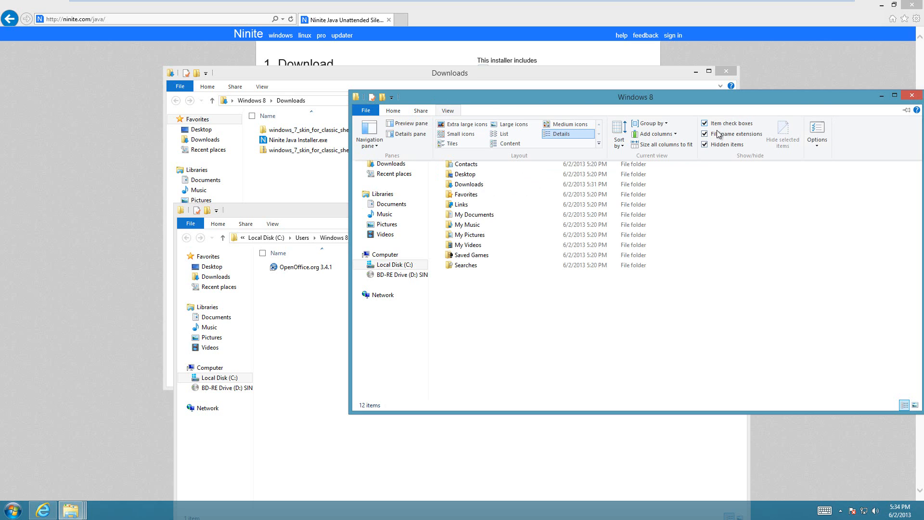
{"action": "left_click", "coordinate": [705, 145]}
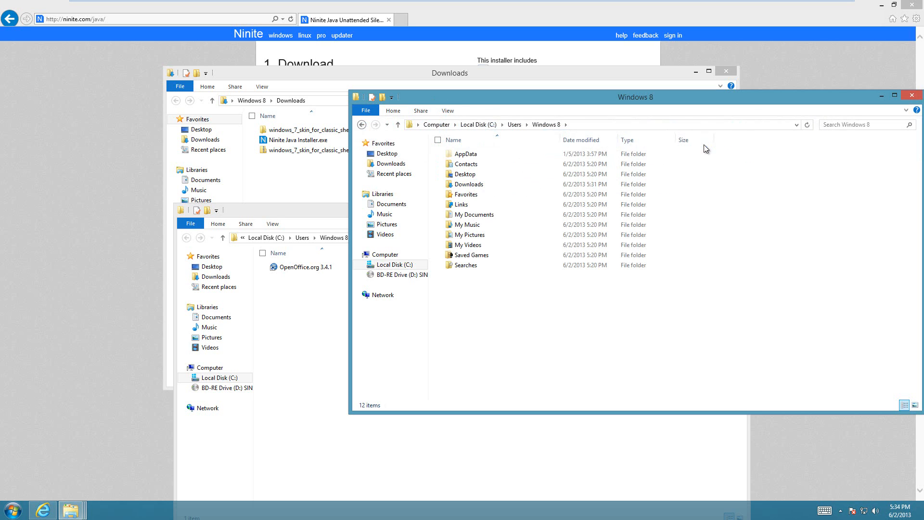
{"action": "left_click", "coordinate": [447, 110]}
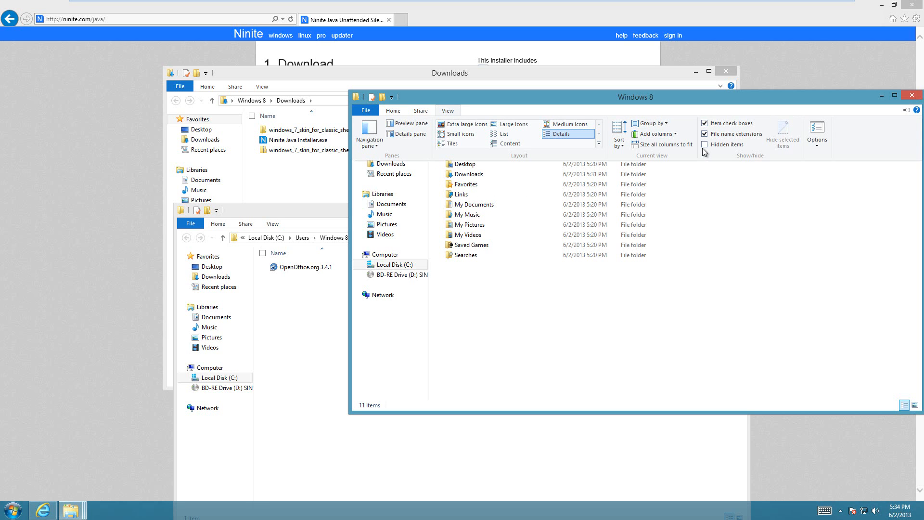
{"action": "left_click", "coordinate": [705, 145]}
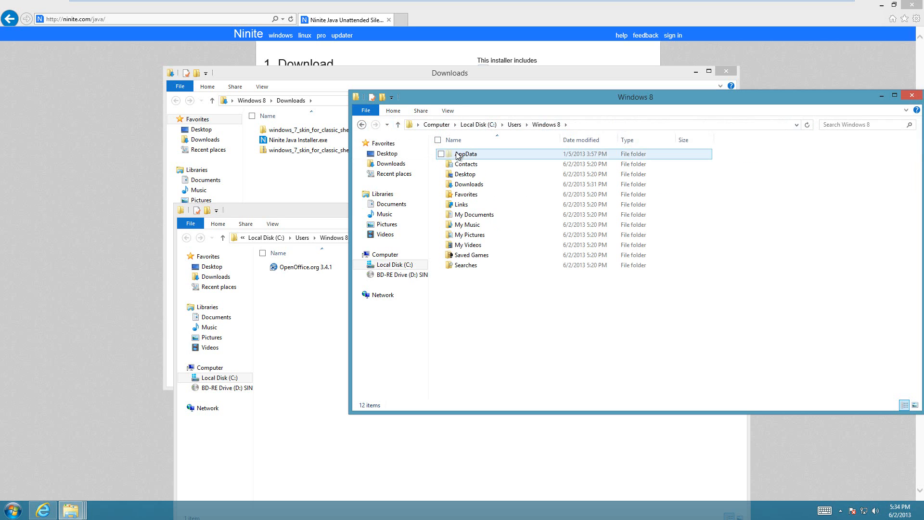
Step: Drill down through AppData > Roaming > Microsoft > Windows to the Start Menu folder
{"action": "double_click", "coordinate": [467, 153]}
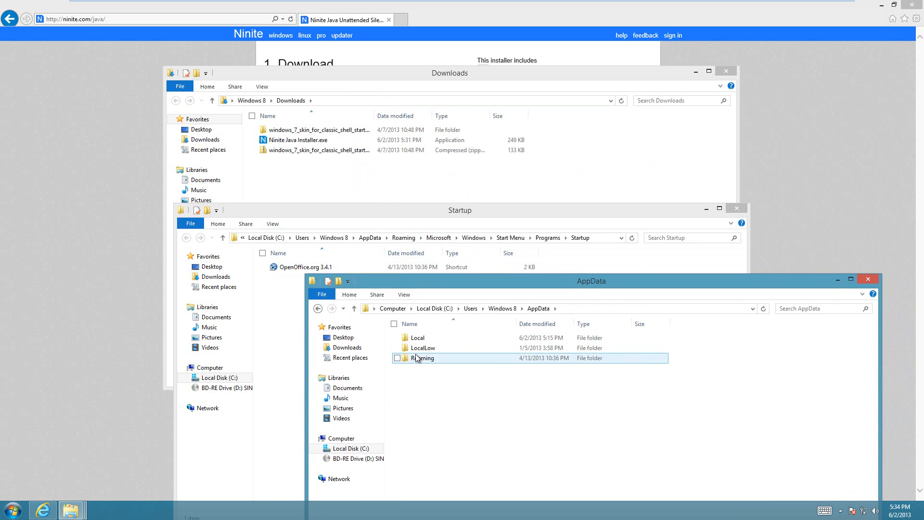
{"action": "double_click", "coordinate": [424, 358]}
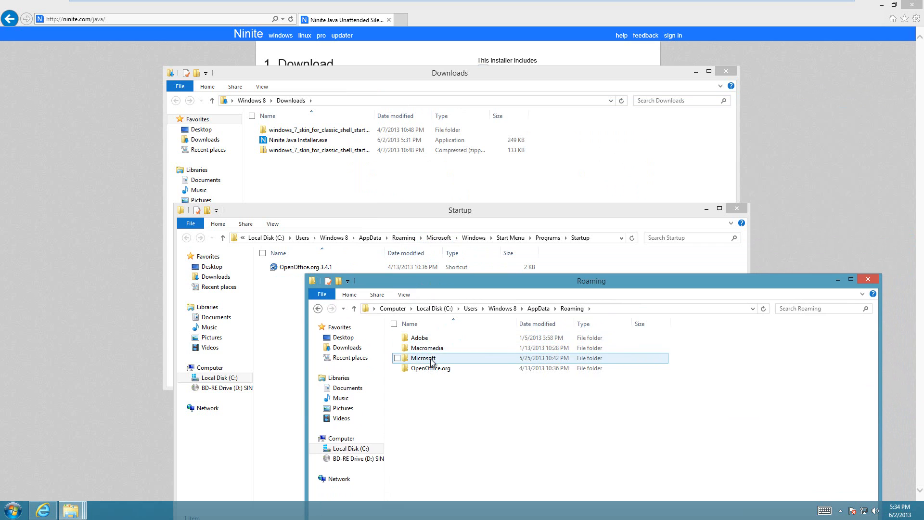
{"action": "double_click", "coordinate": [424, 358]}
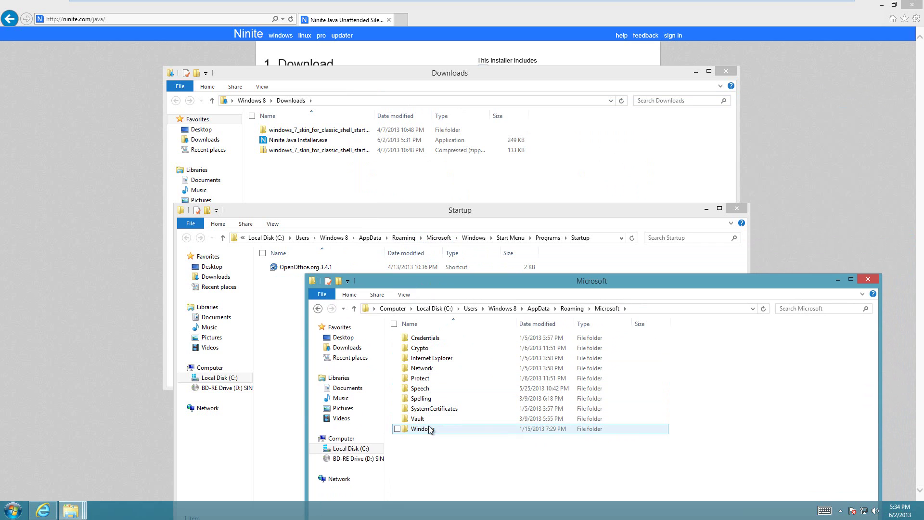
{"action": "double_click", "coordinate": [422, 428]}
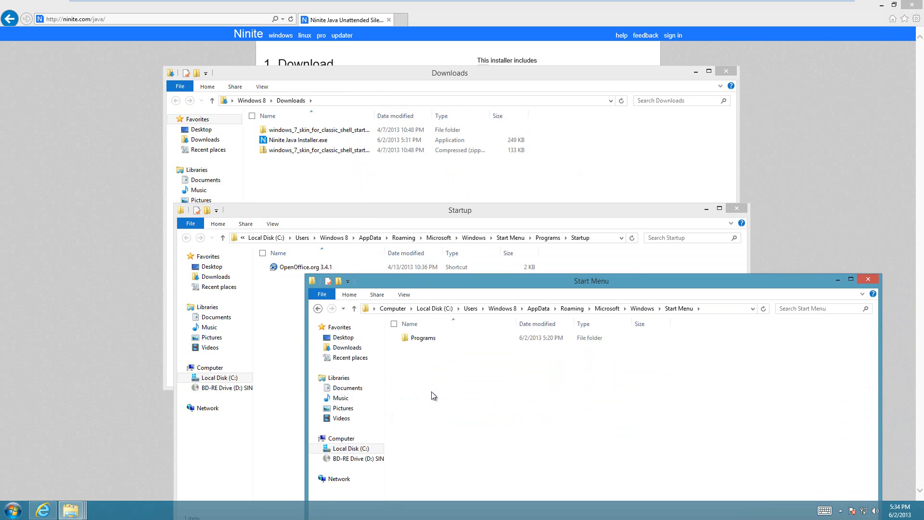
{"action": "left_click", "coordinate": [306, 266]}
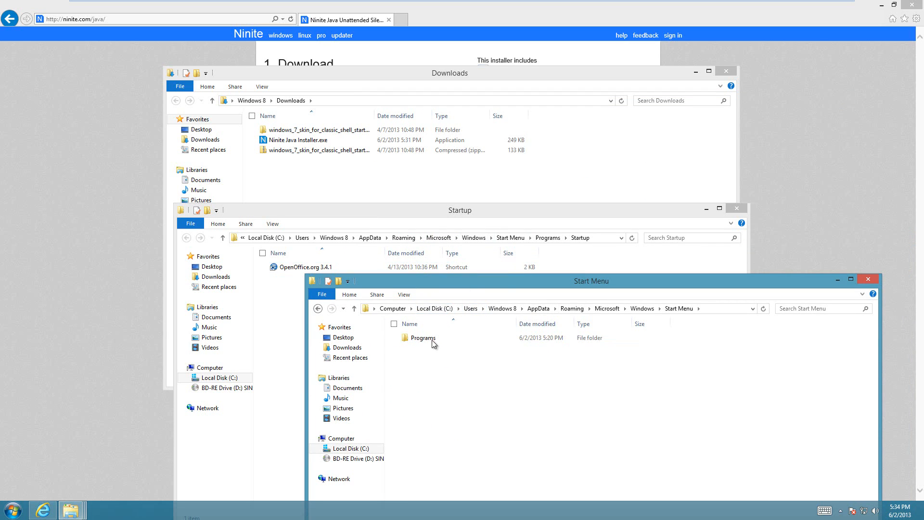
Step: Enter the Programs folder on the way to Startup
{"action": "double_click", "coordinate": [424, 338]}
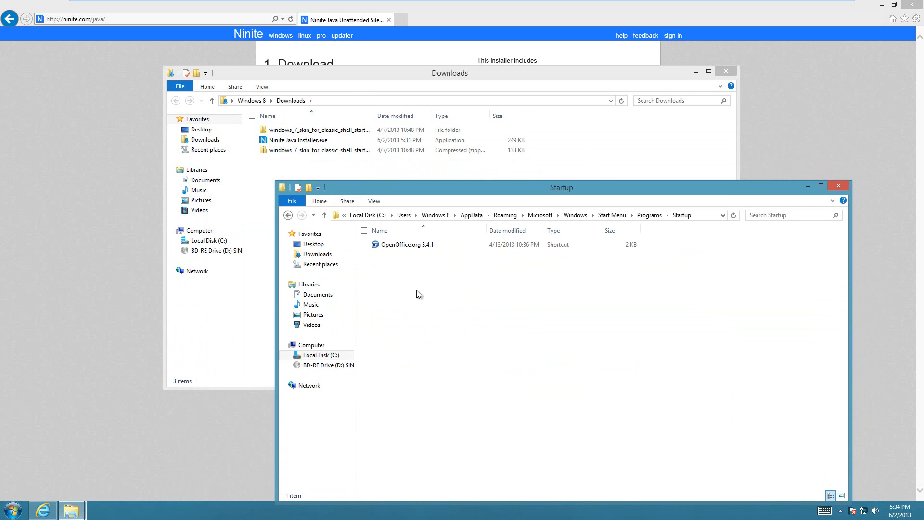
{"action": "mouse_move", "coordinate": [436, 177]}
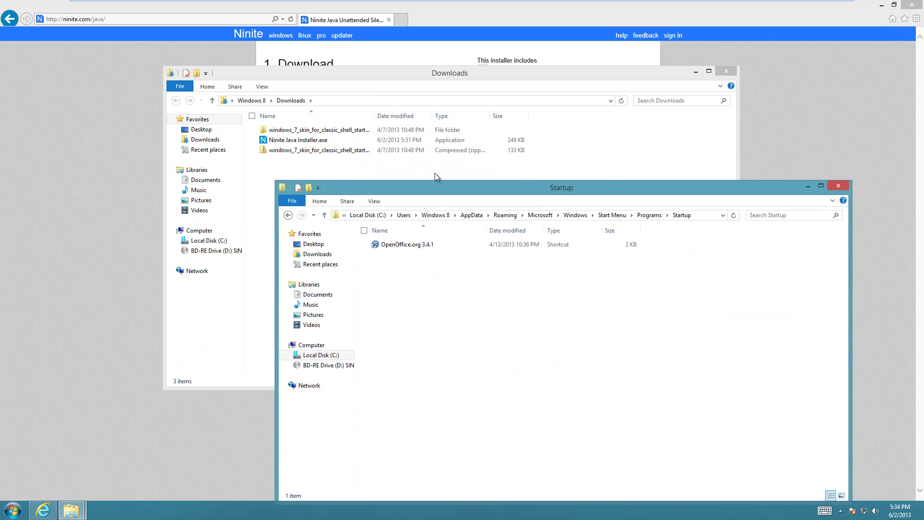
{"action": "mouse_move", "coordinate": [413, 190]}
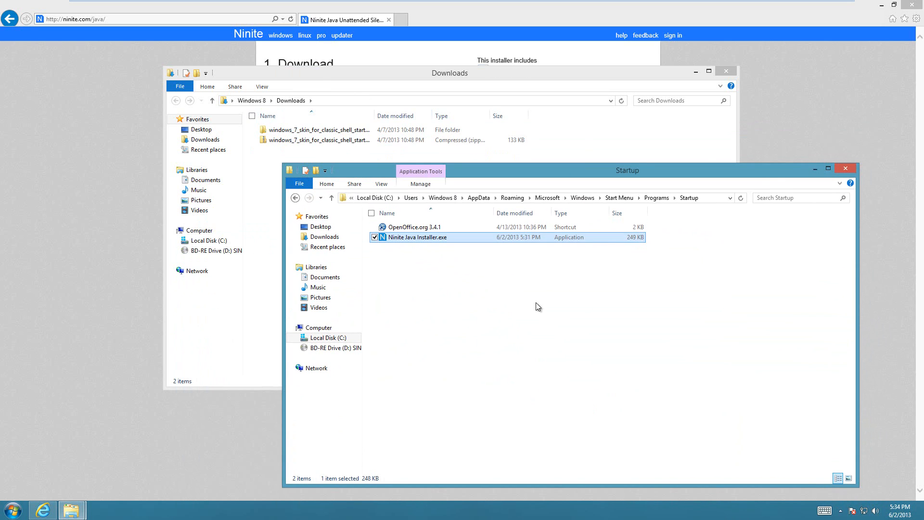
{"action": "mouse_move", "coordinate": [394, 247]}
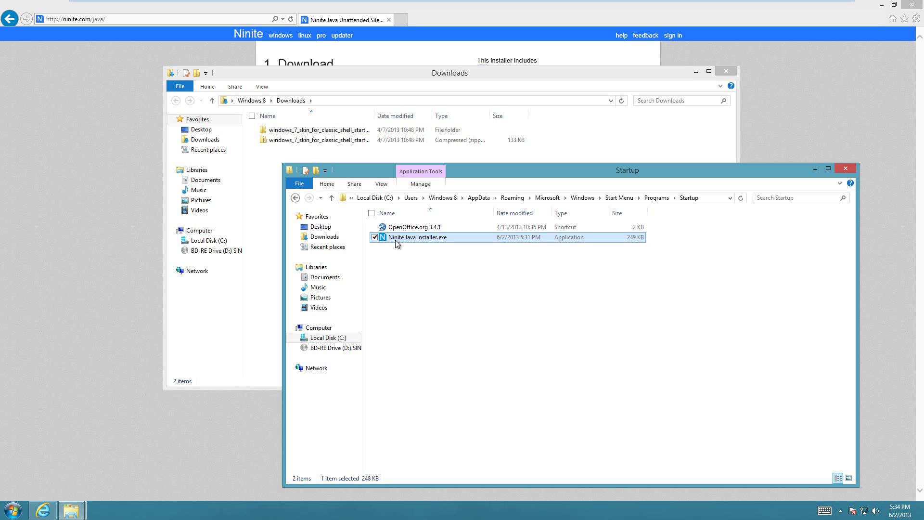
{"action": "mouse_move", "coordinate": [418, 236]}
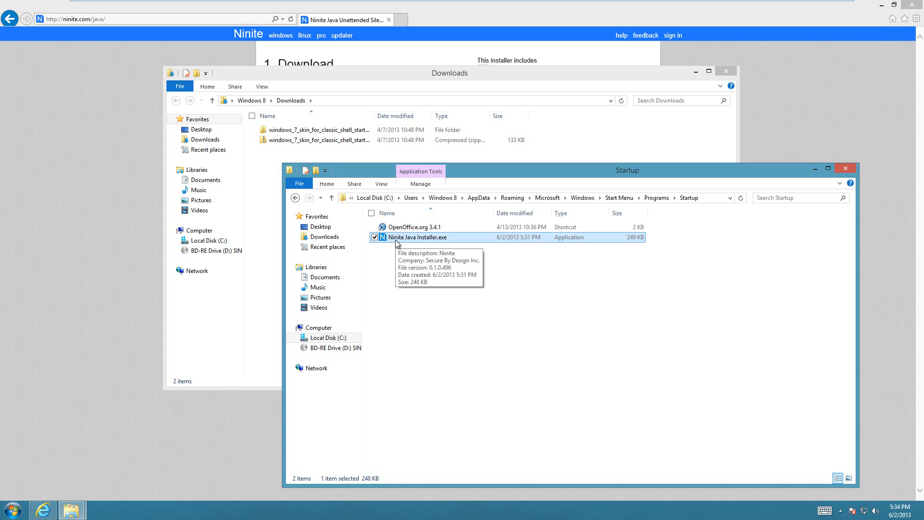